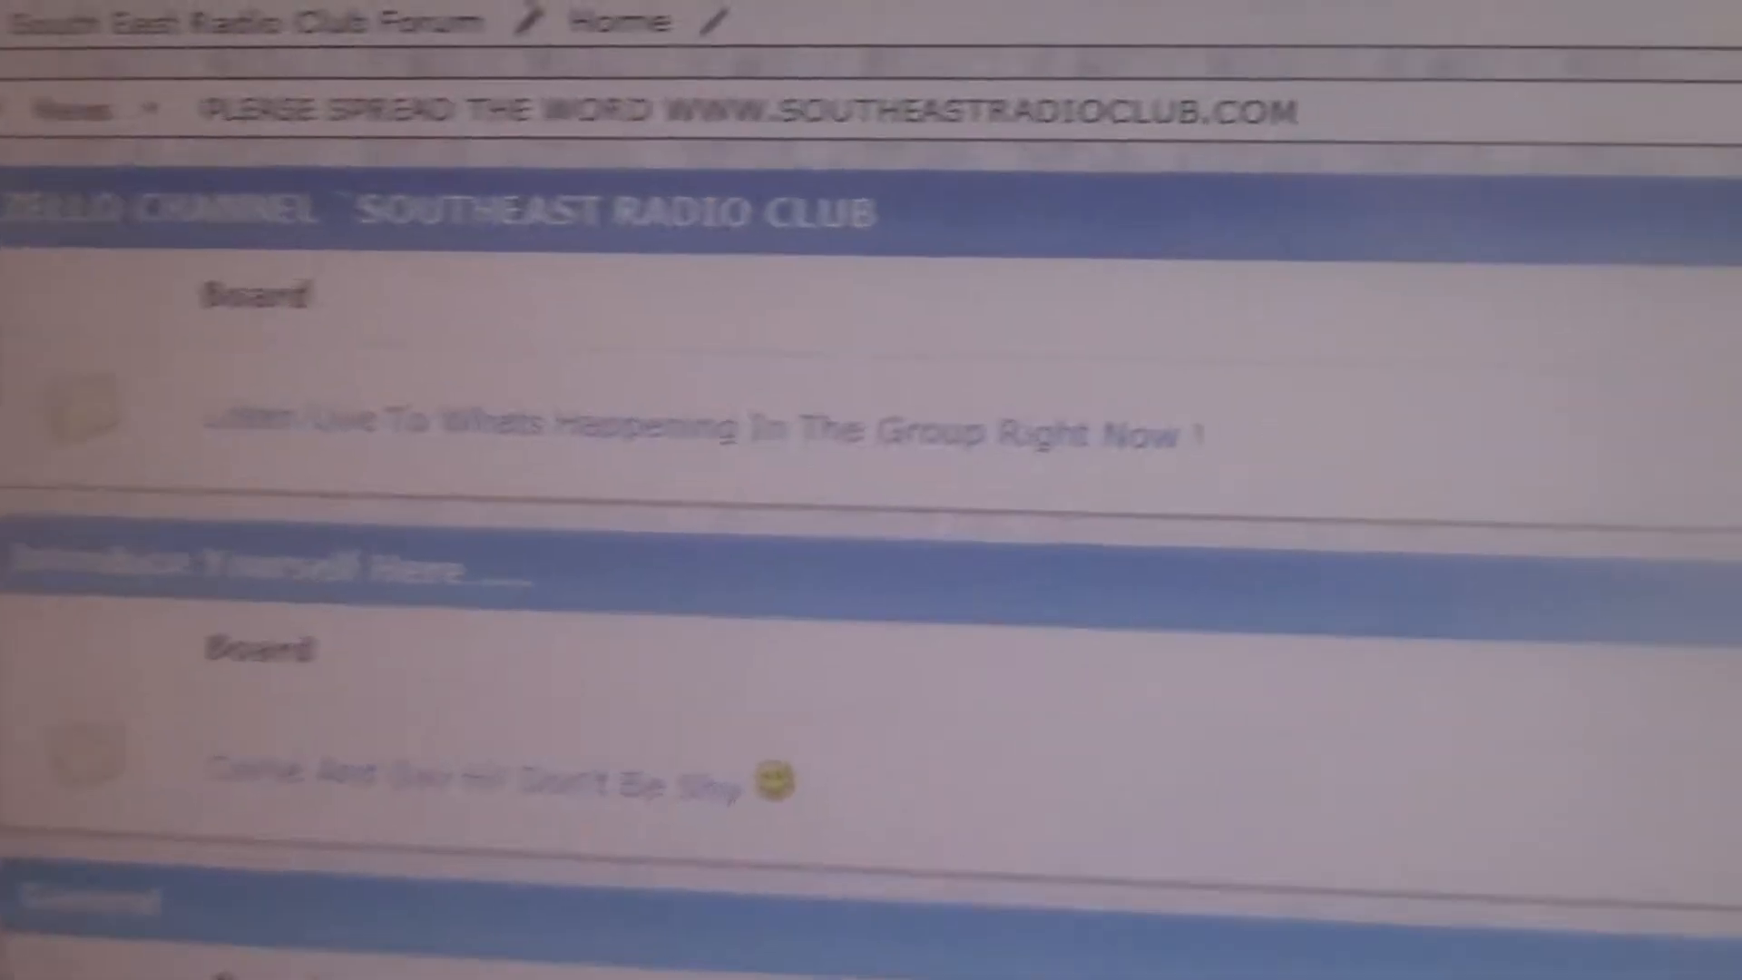
Scroll past Amateur Radio, Freeband LPD and Scanning Info and open the Killed Some Of Your Gear? board
scroll("down", 3)
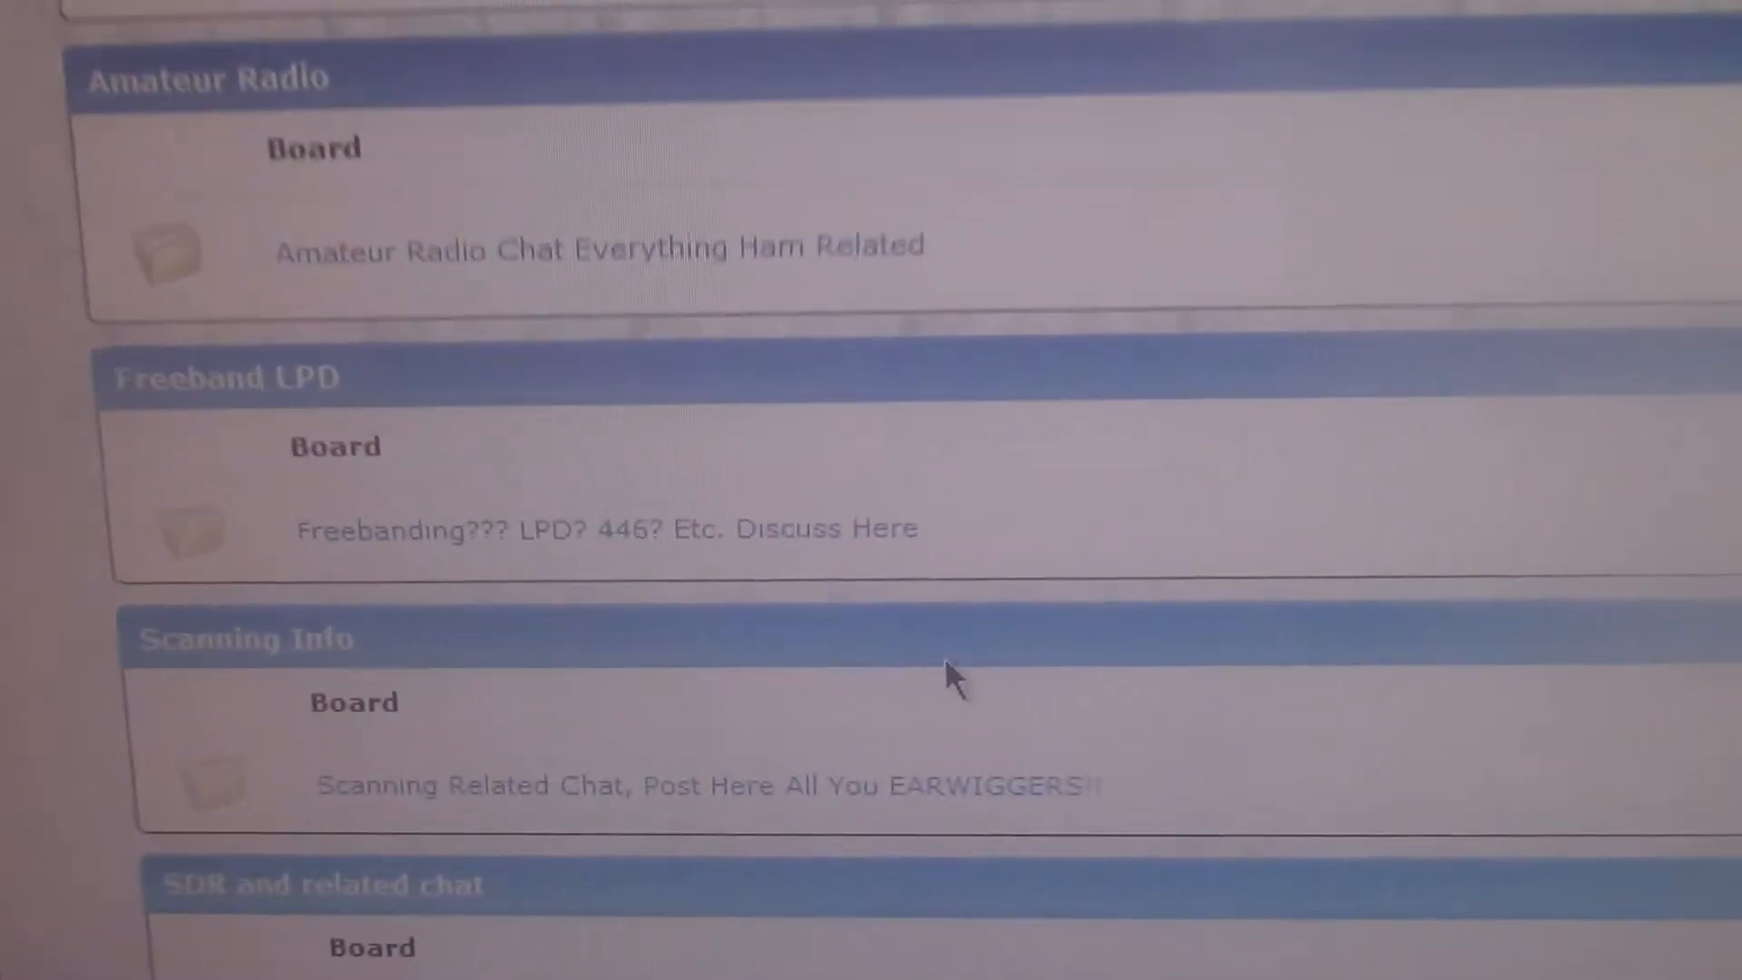
scroll("down", 3)
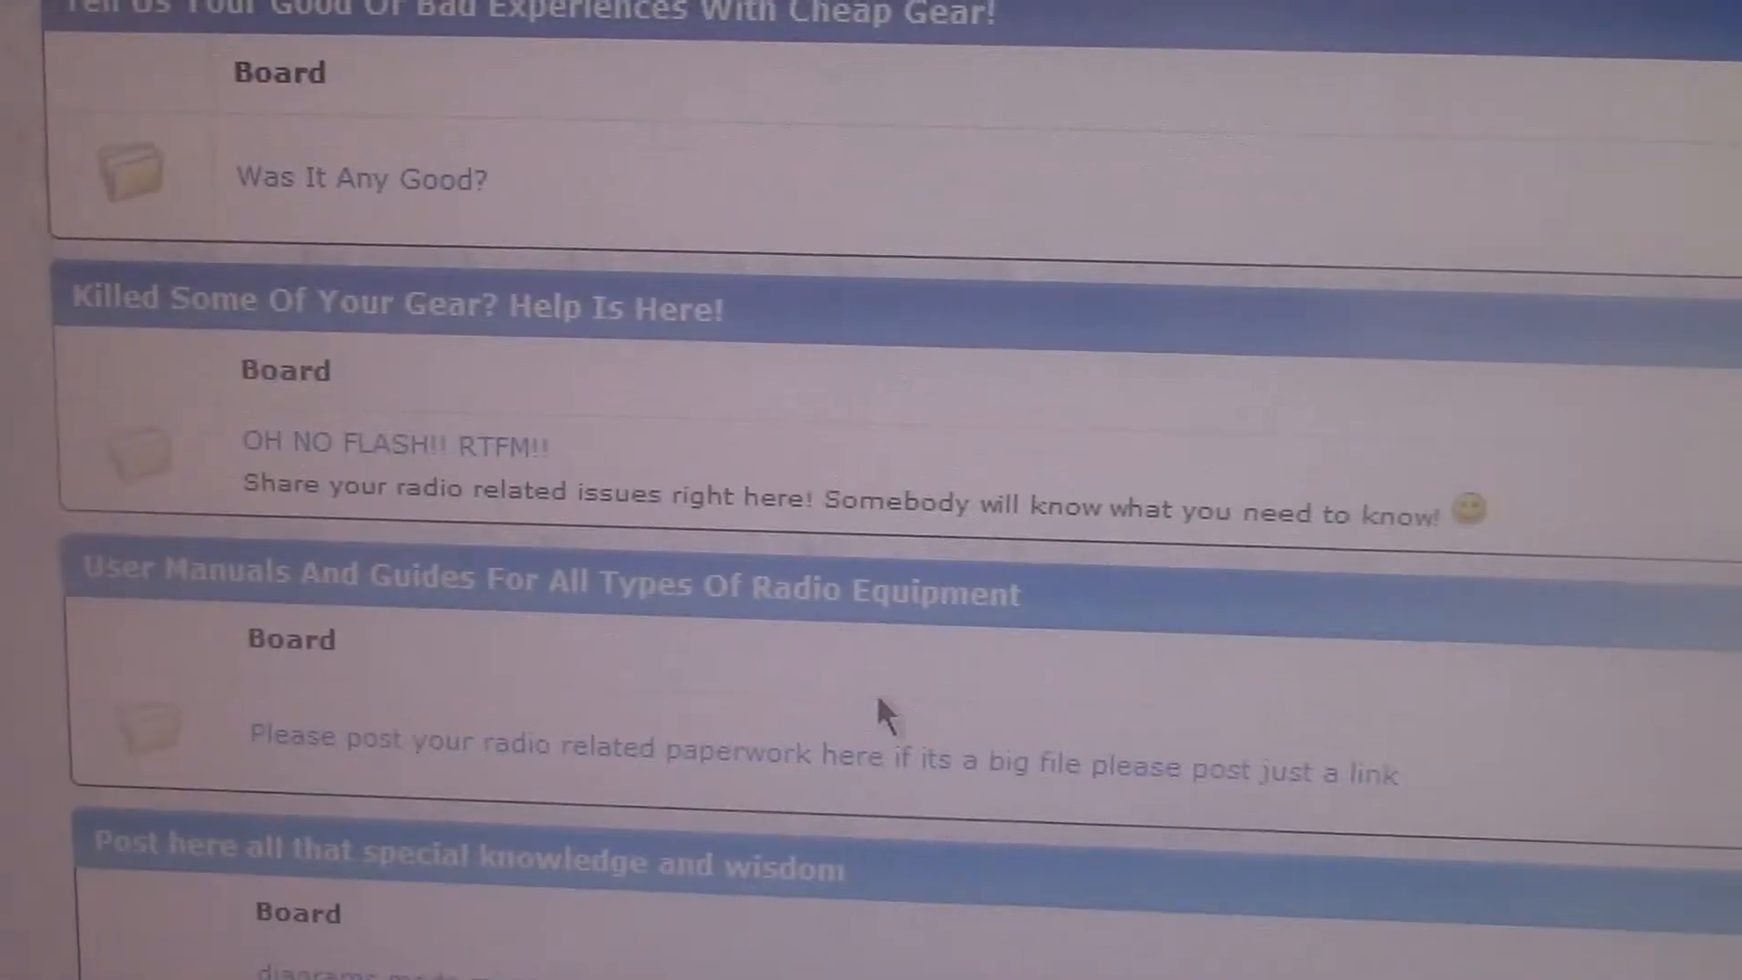
scroll("up", 3)
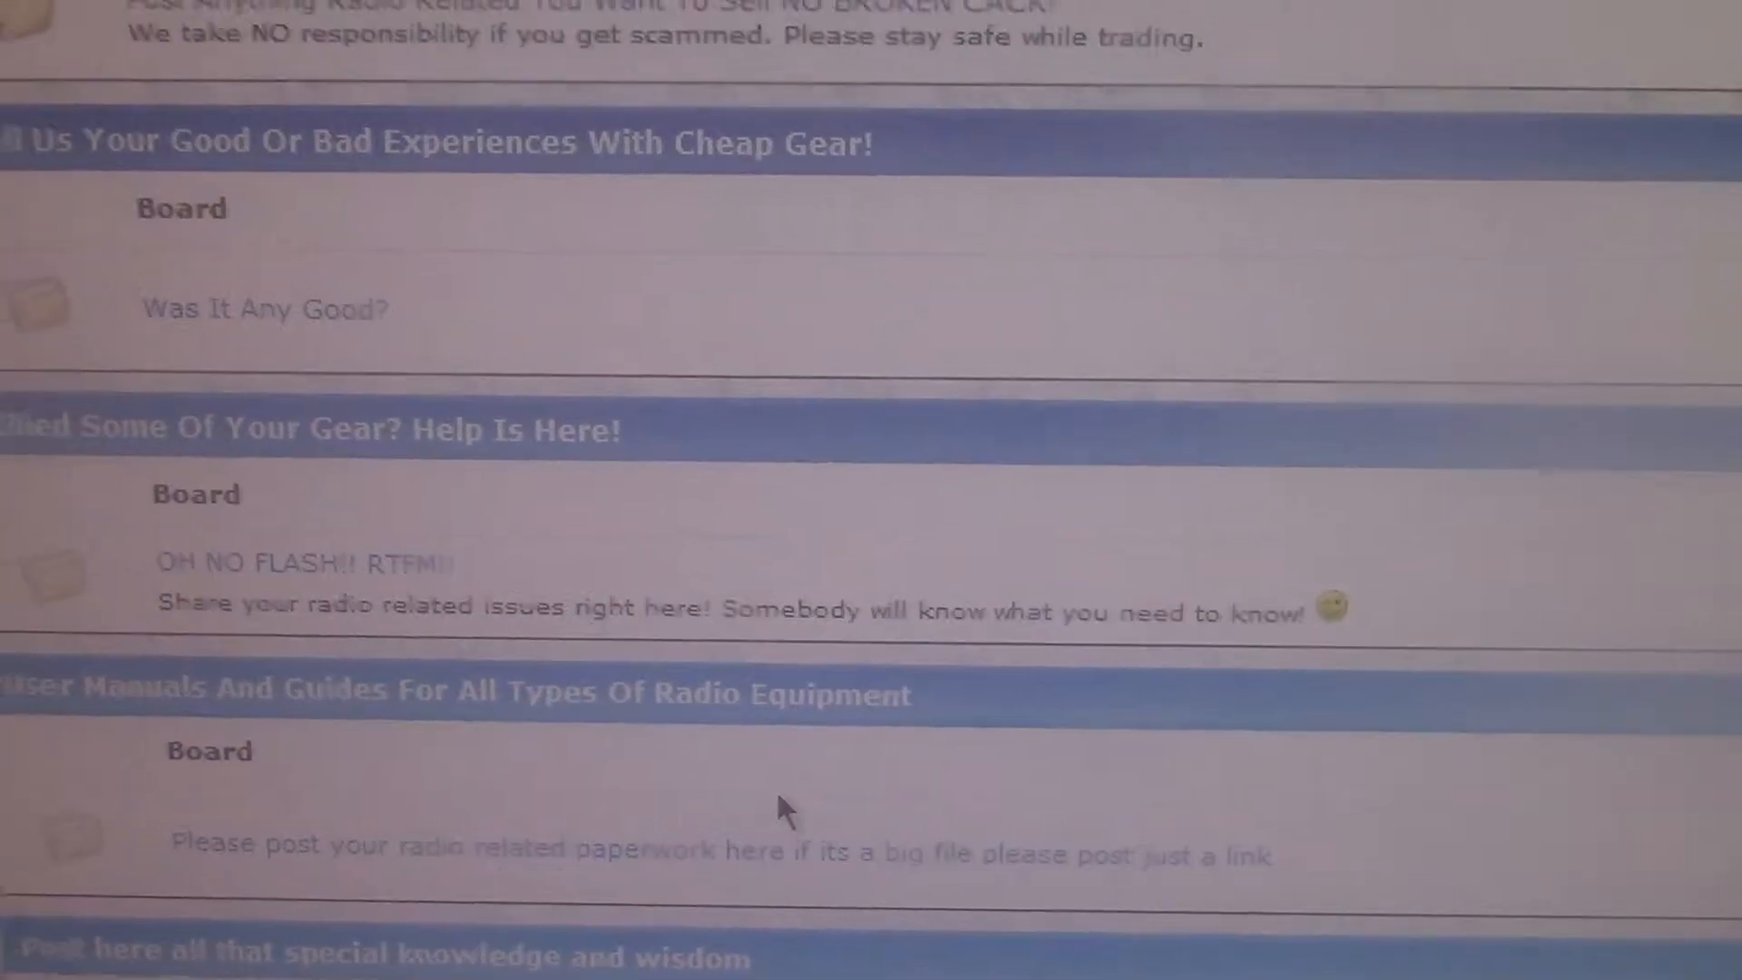
left_click(303, 563)
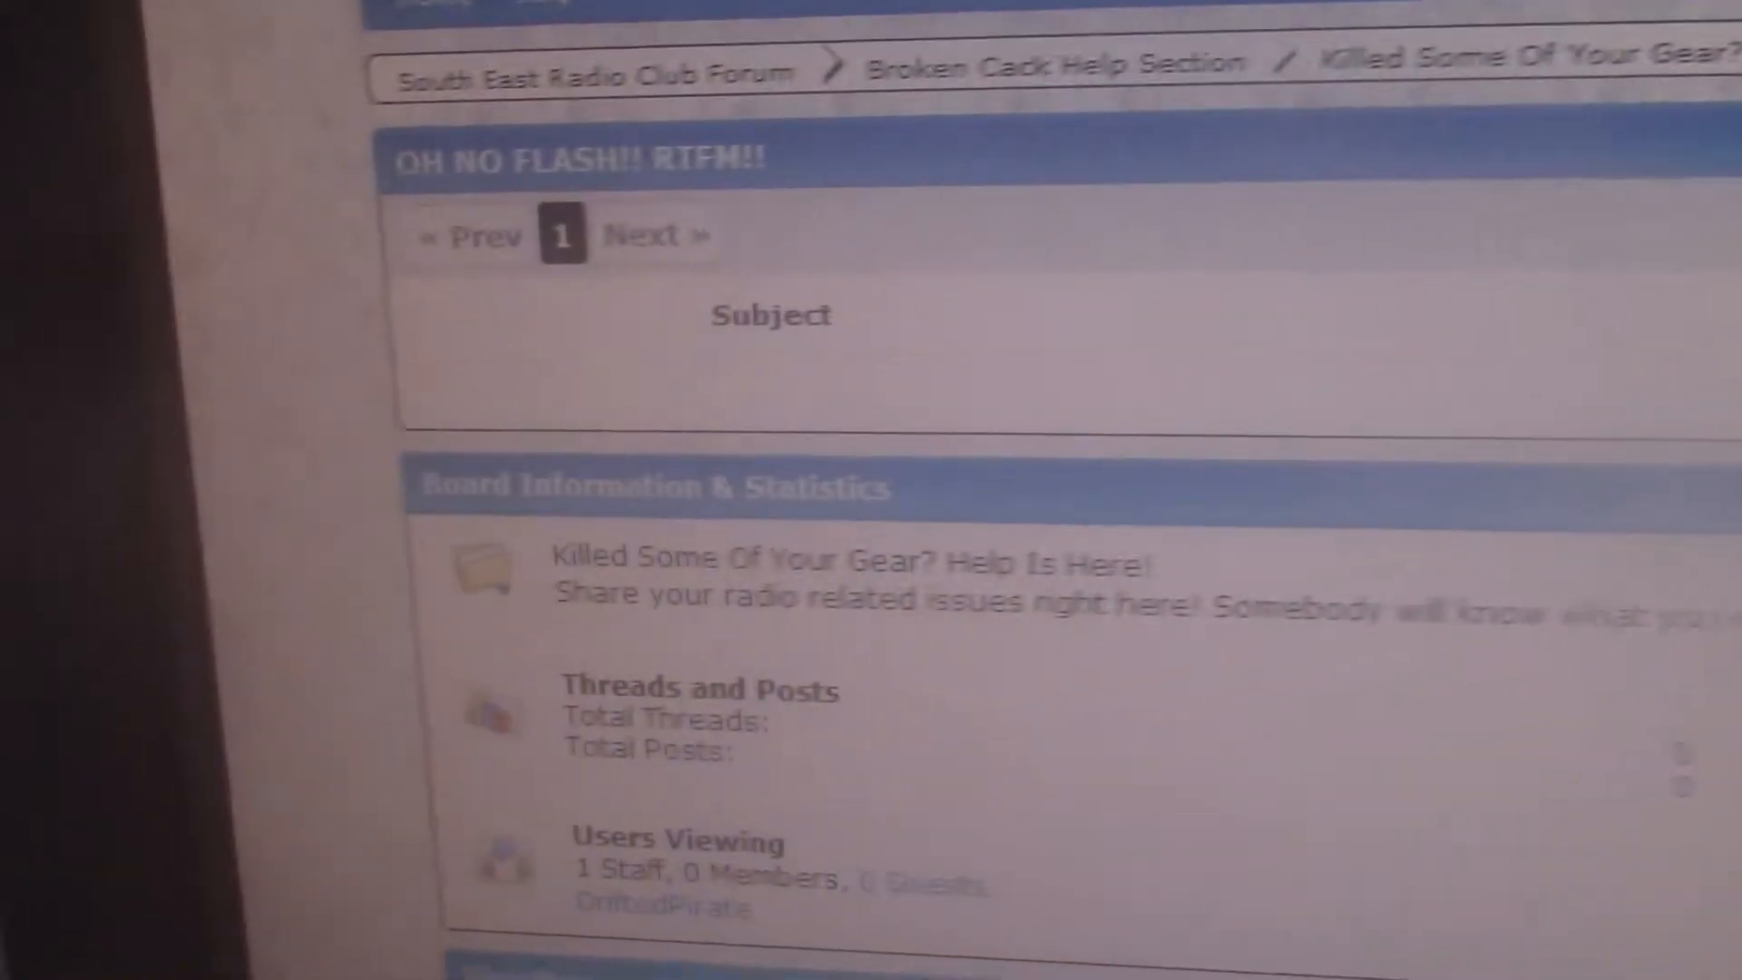